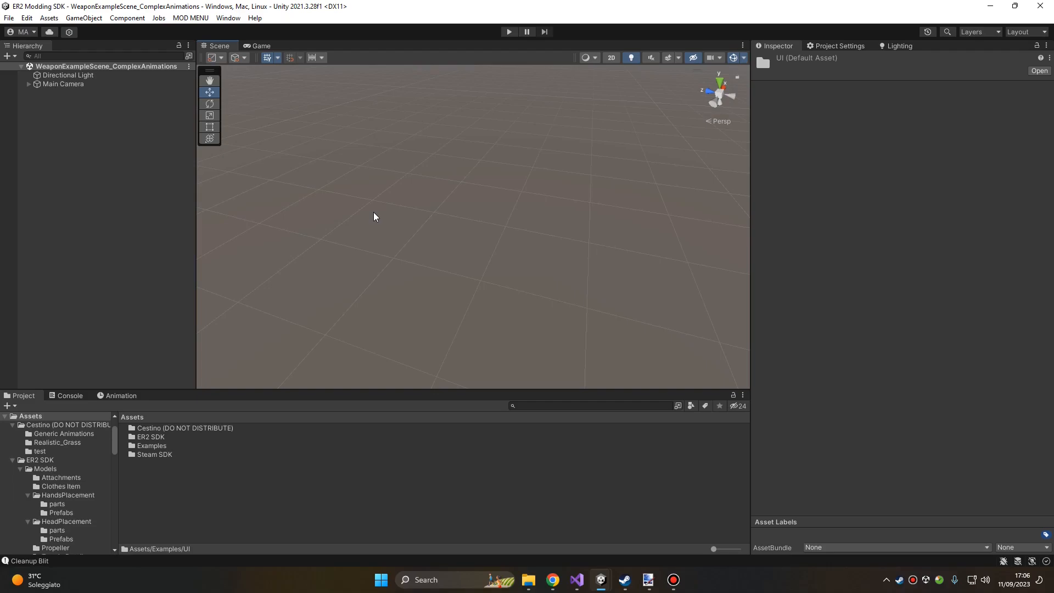
mouse_move(279, 376)
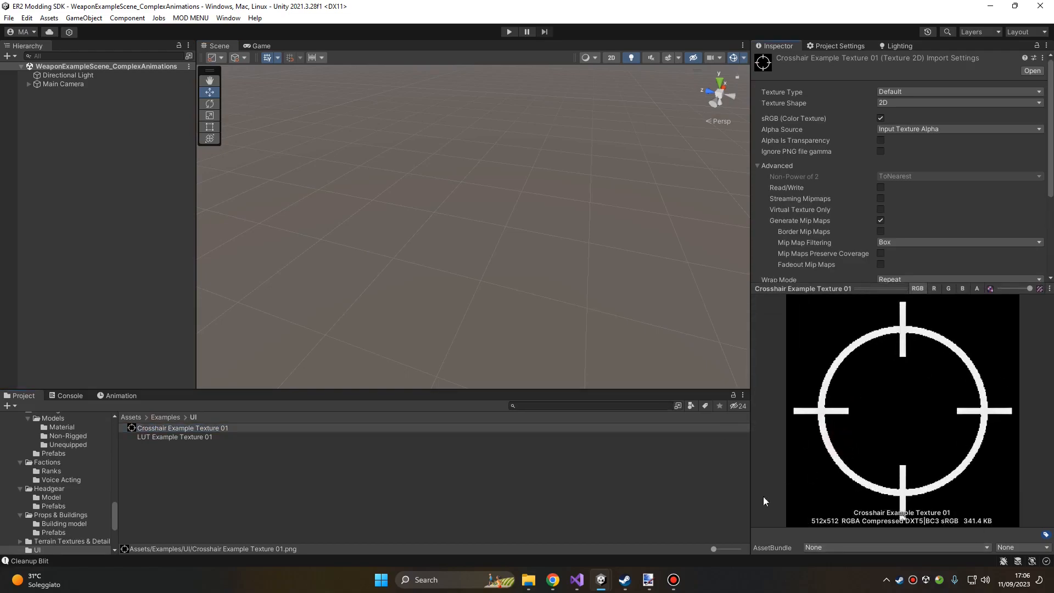
mouse_move(137, 442)
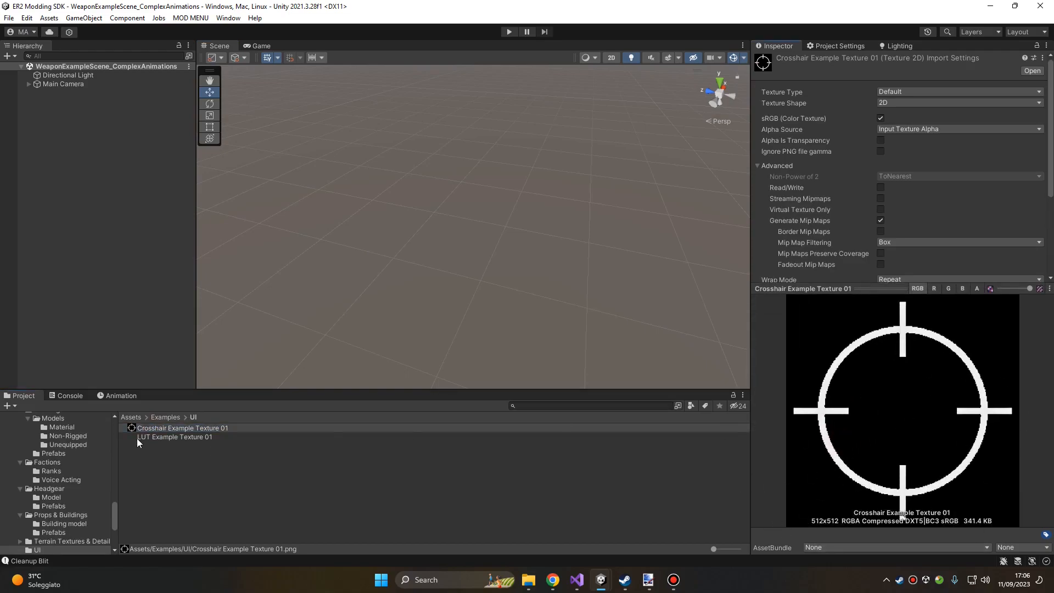
Switch to paint.net to edit Crosshair Example Texture 01
key(Super+Tab)
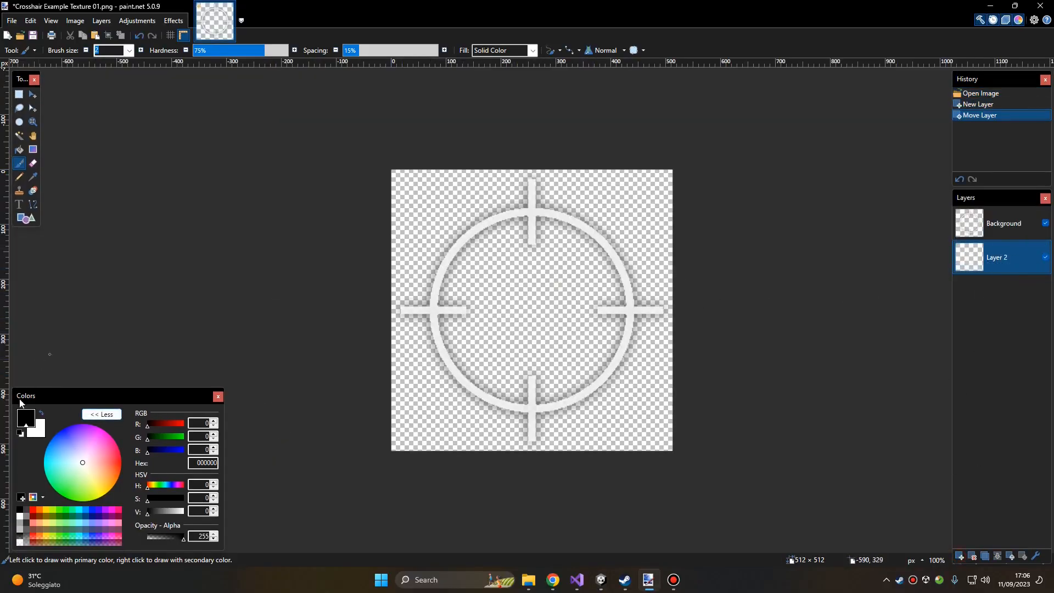
Set the brush size to 40 and switch to the ellipse selection tool
text(40)
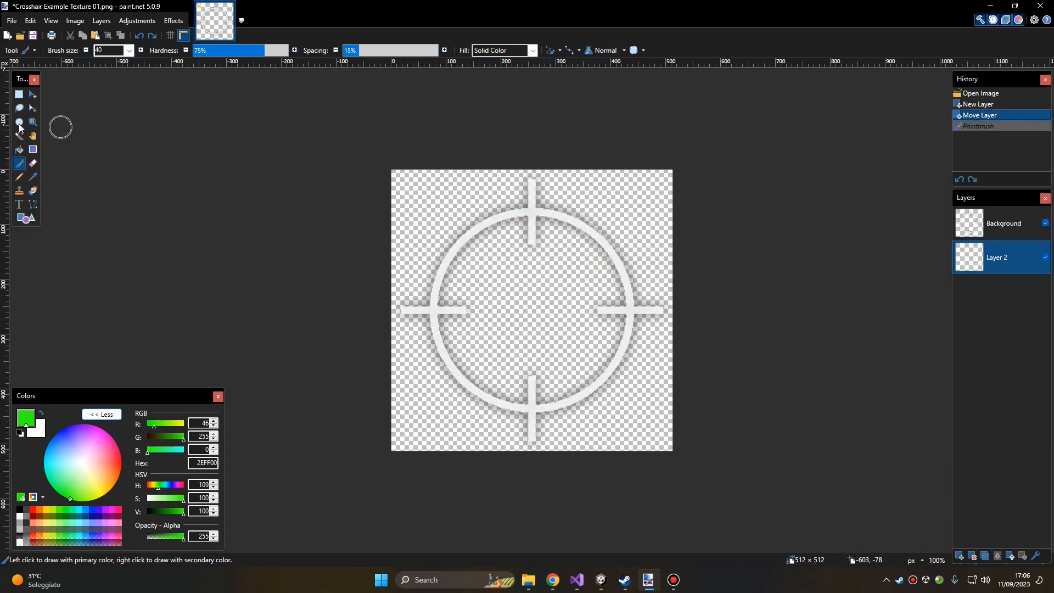
click(18, 94)
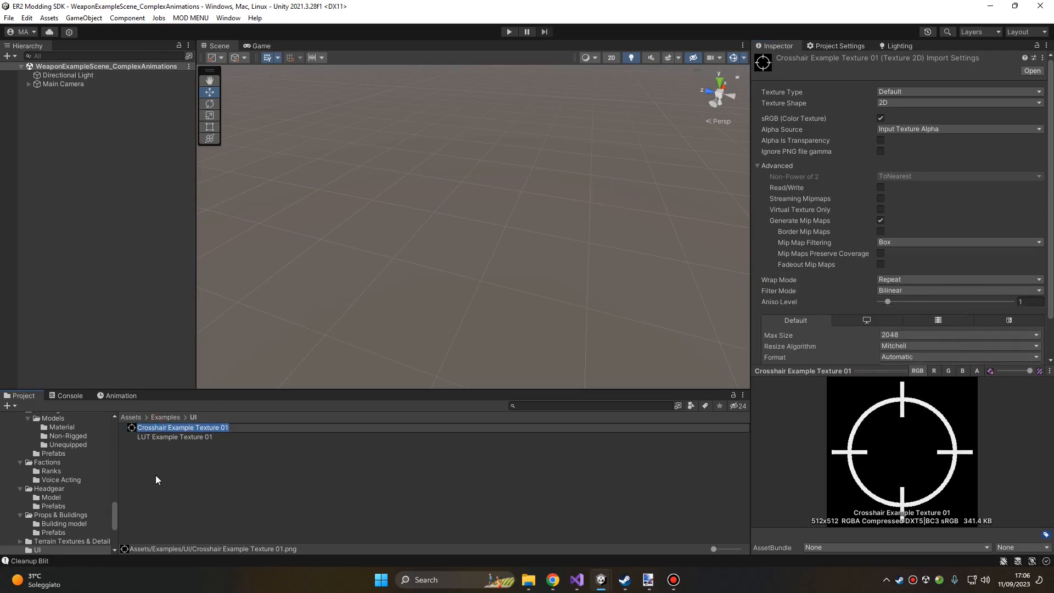
Set Crosshair Example Texture 01's Texture Type to Sprite (2D and UI)
click(182, 428)
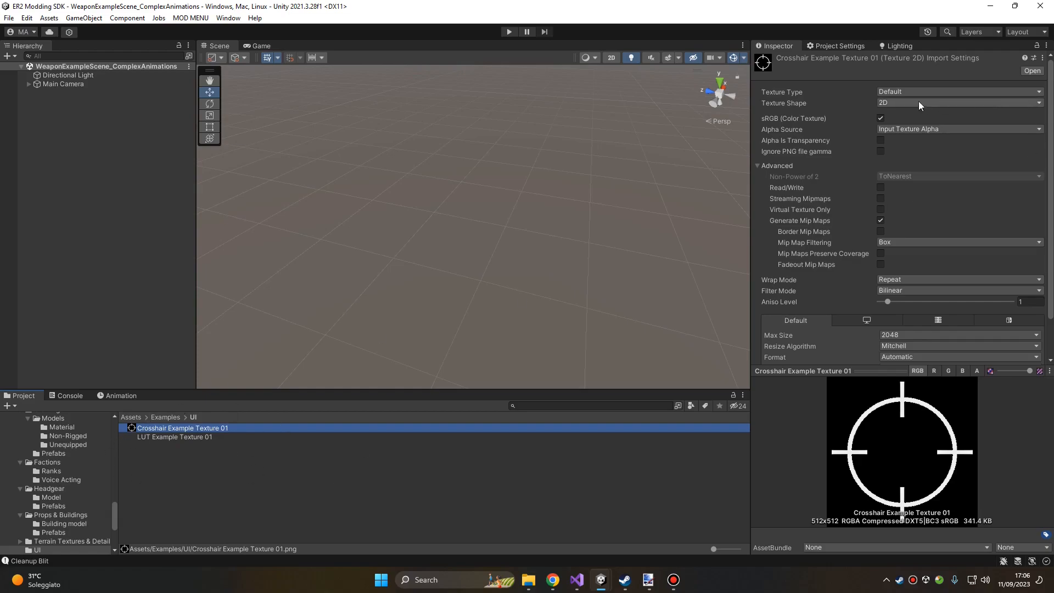
click(959, 92)
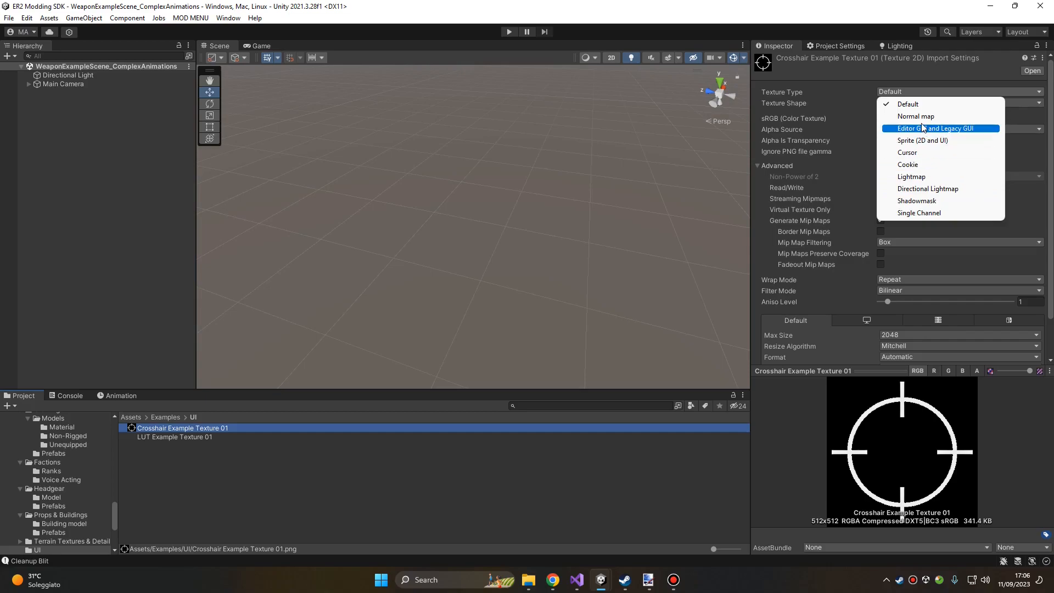
click(923, 140)
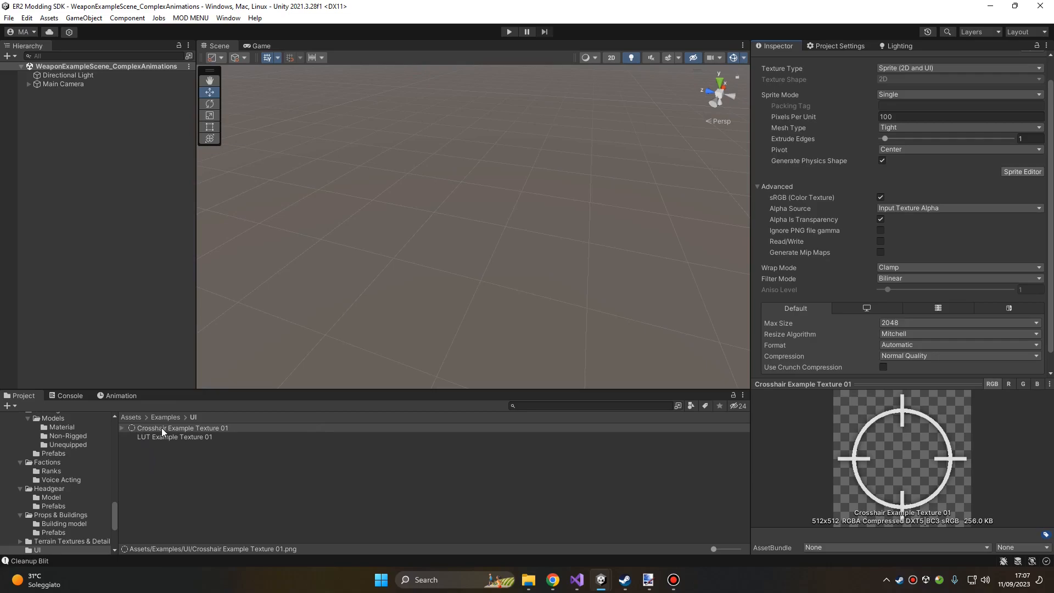
Create a crosshair asset from the texture with ER2 MODS > Textures > Set up crosshair
right_click(183, 429)
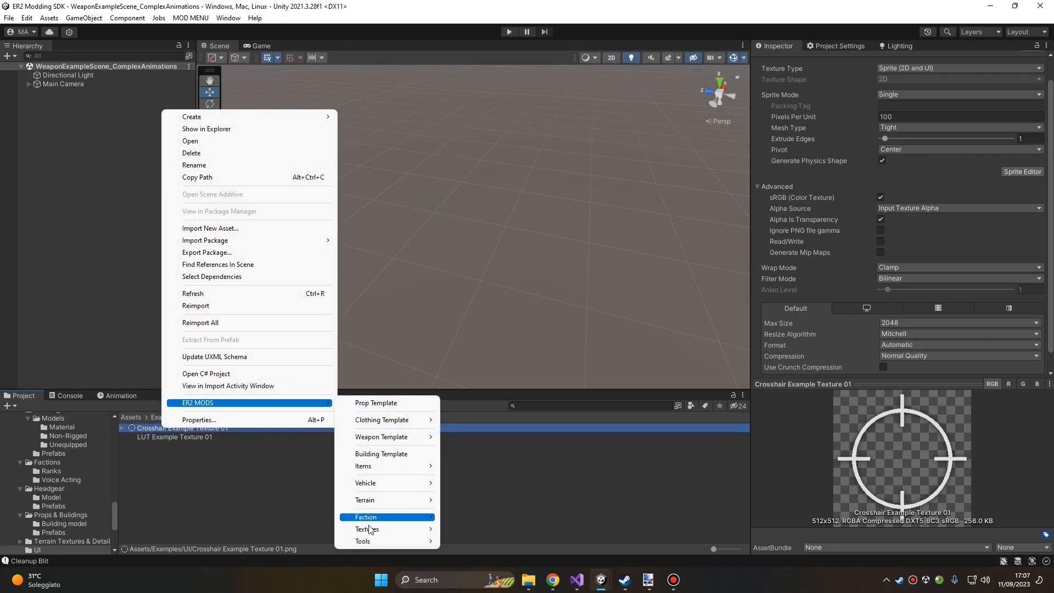
mouse_move(367, 530)
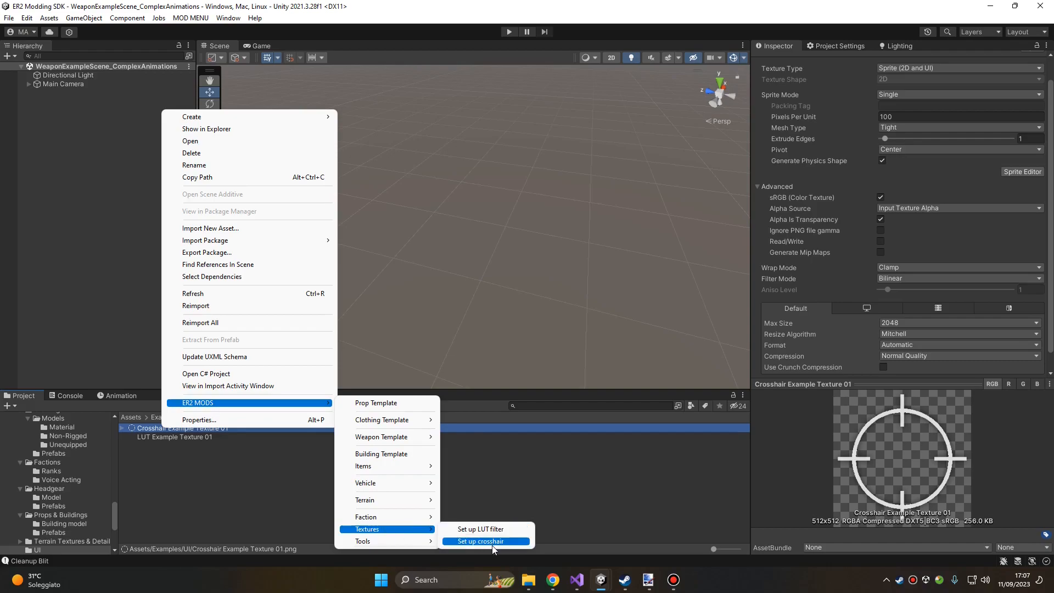
click(480, 541)
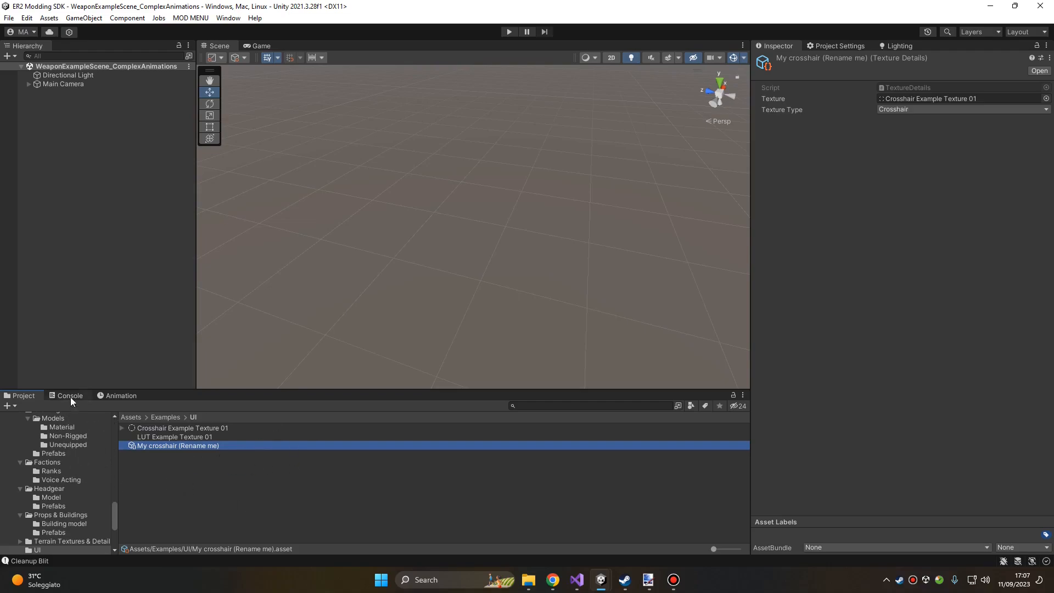
mouse_move(95, 477)
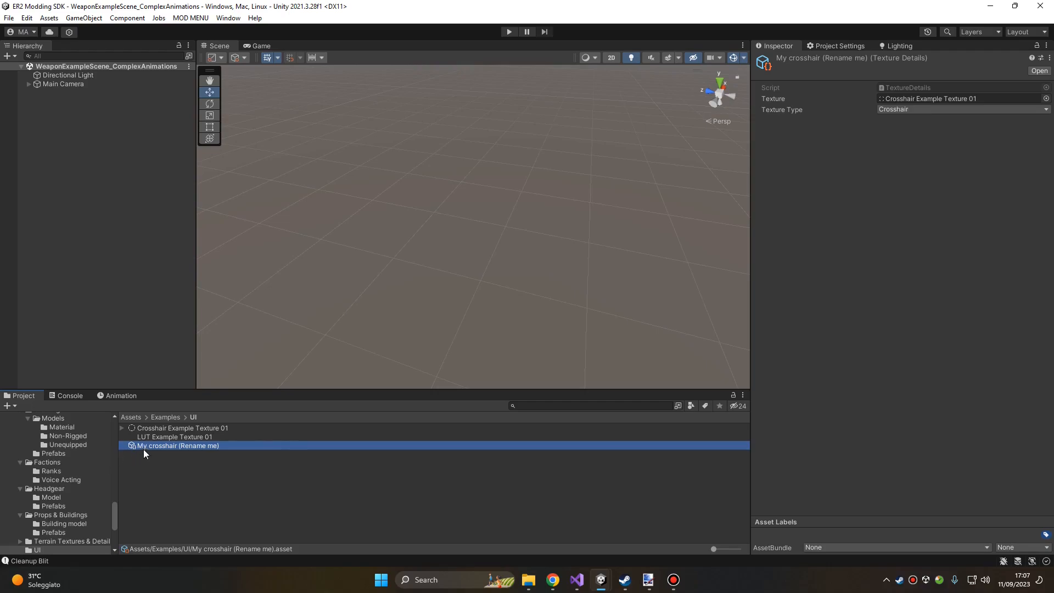
Rename the 'My crosshair (Rename me)' asset to 'My Crosshair 01'
double_click(177, 445)
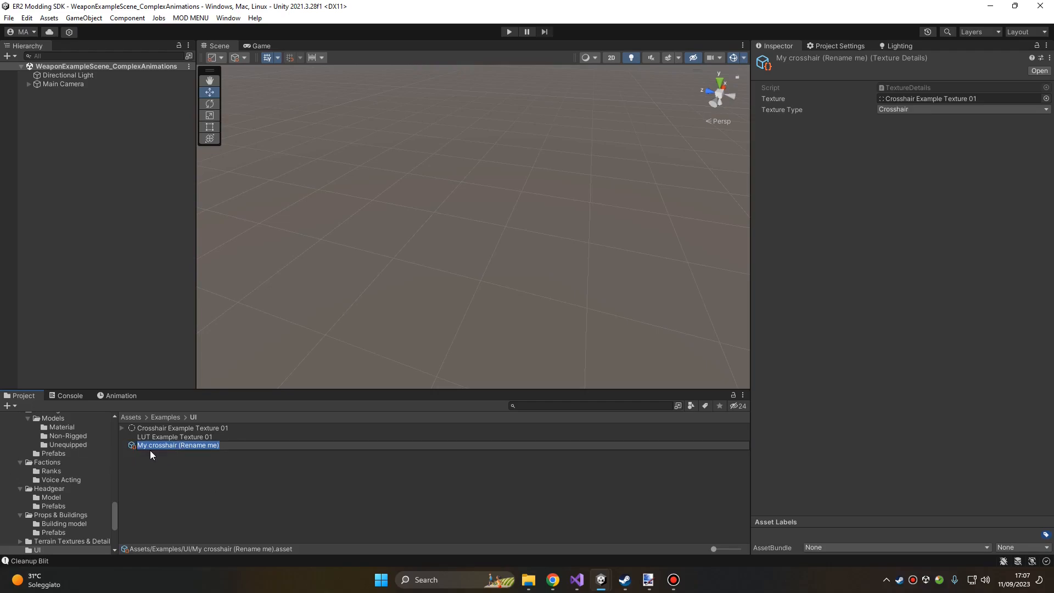
text(M)
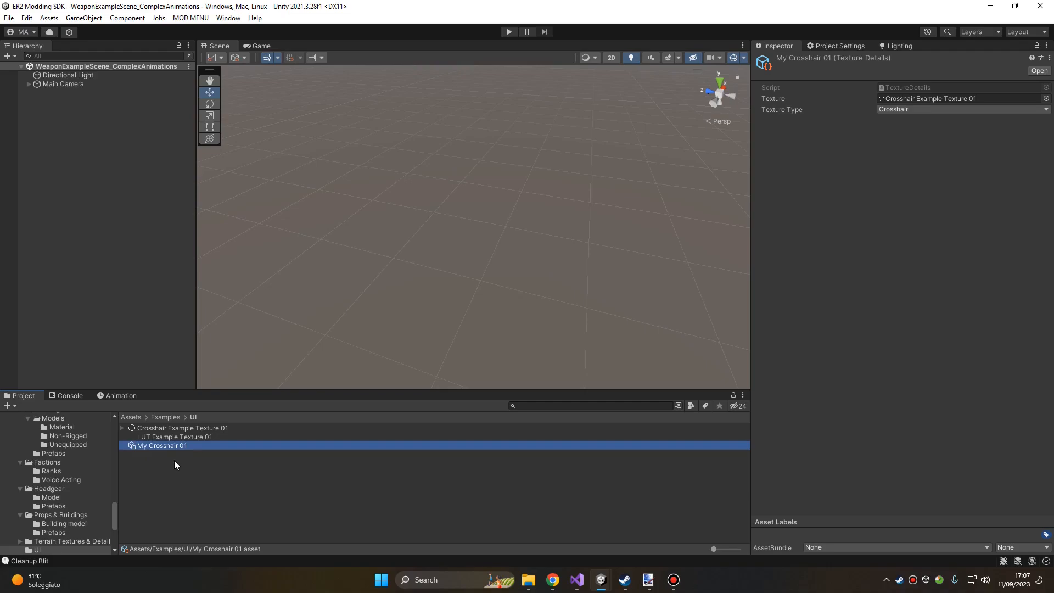
mouse_move(713, 126)
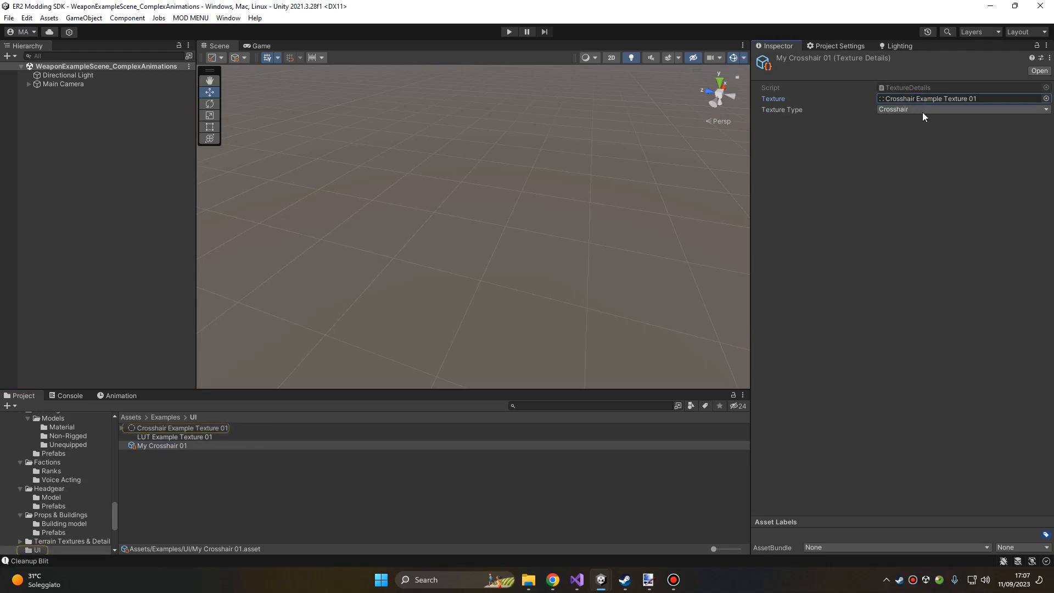
Assign My Crosshair 01 to the textures_test_mod asset bundle
click(161, 446)
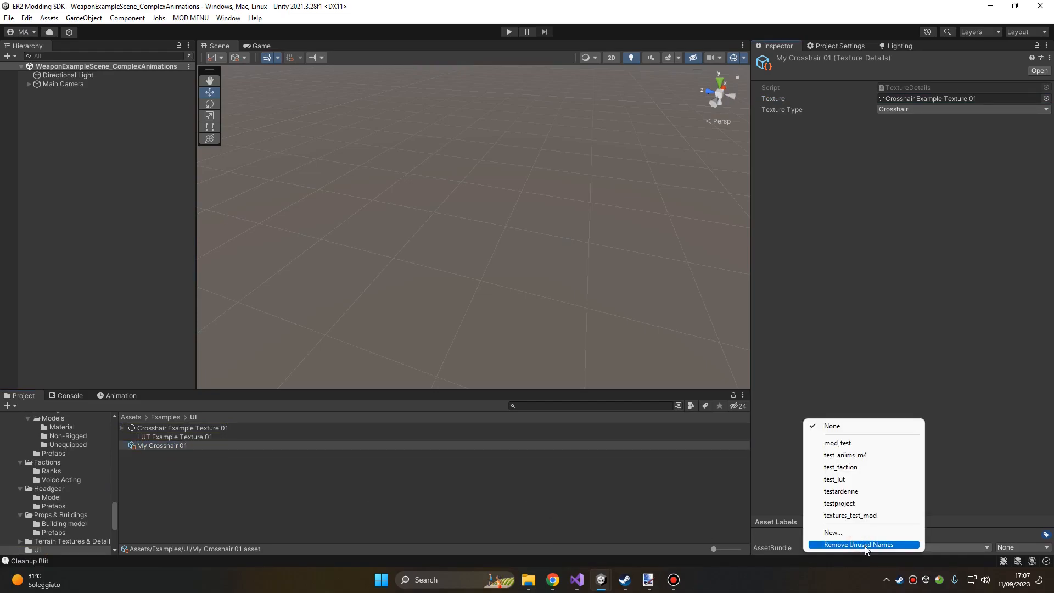
mouse_move(839, 503)
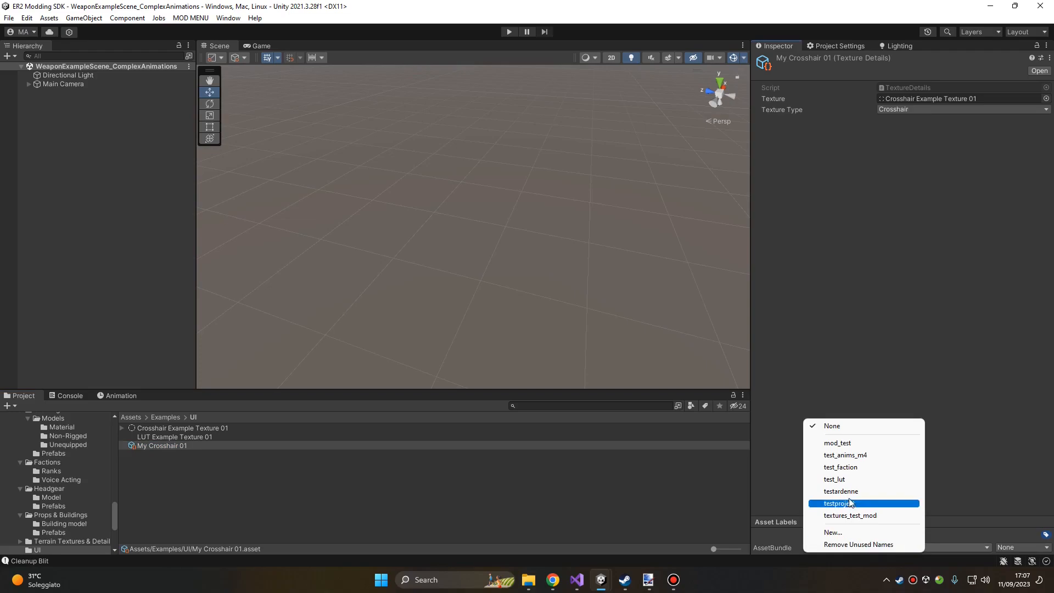
mouse_move(863, 515)
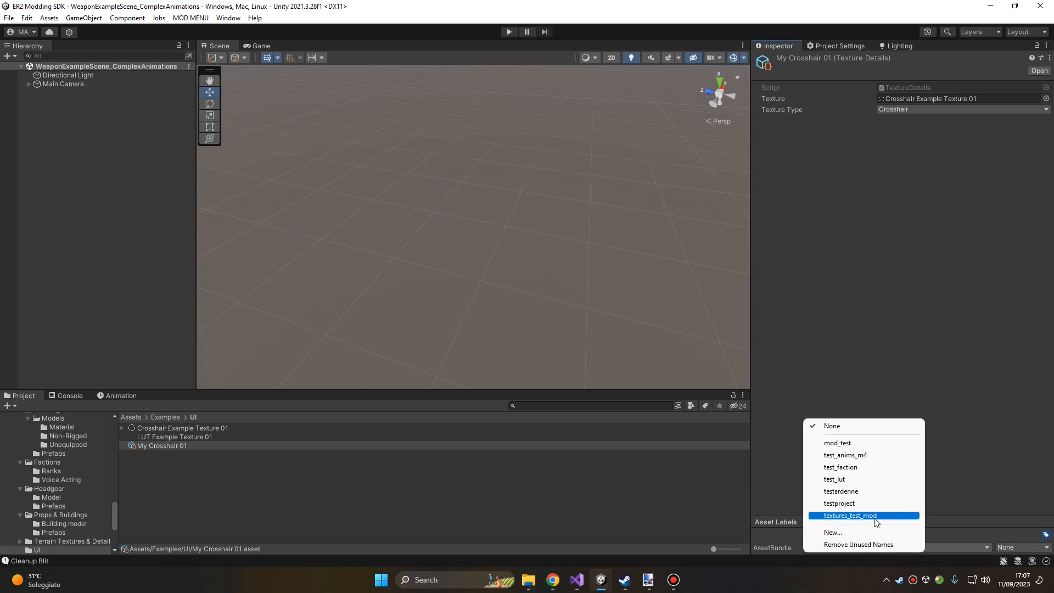
click(850, 515)
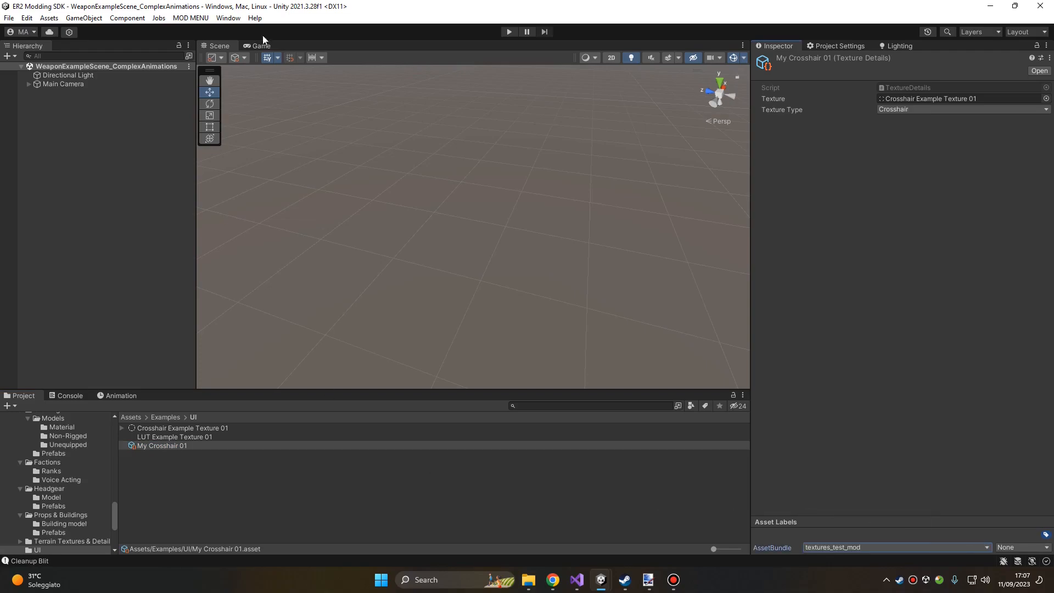
click(191, 17)
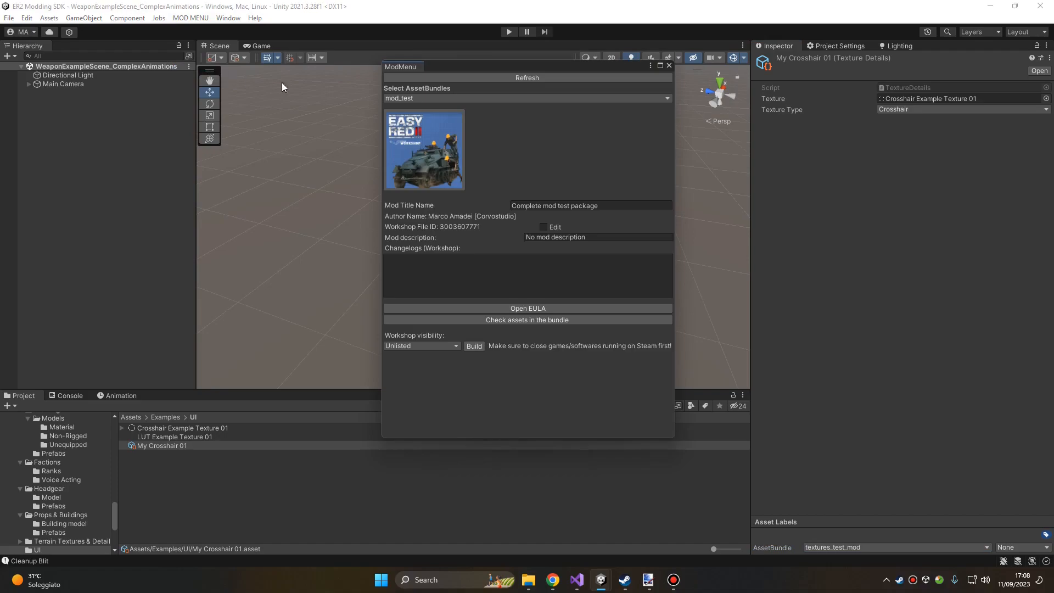
Choose the textures_test_mod bundle, confirm My Crosshair 01 is included, and build the mod
click(527, 98)
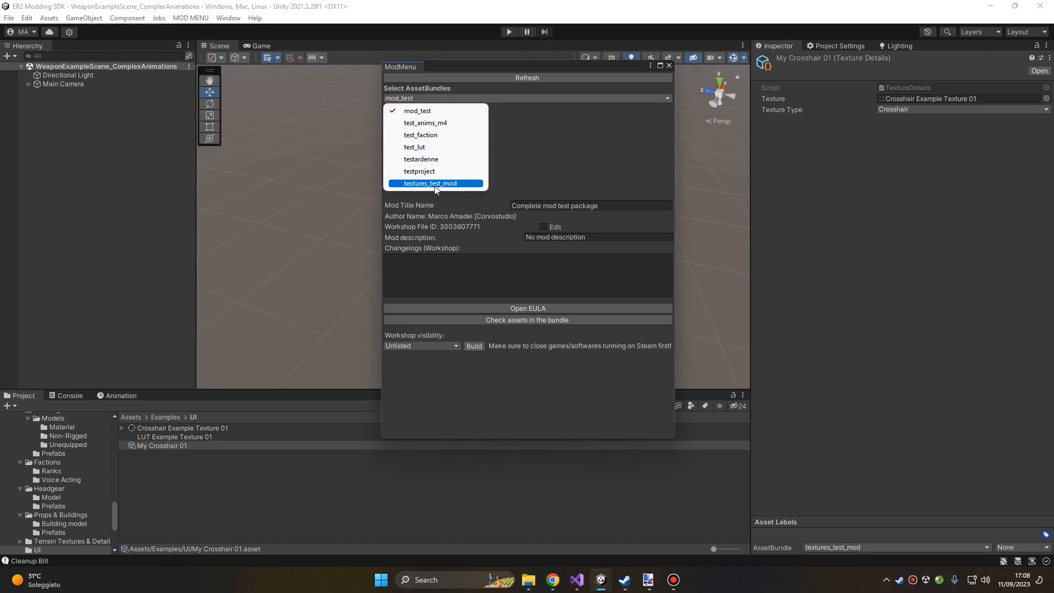
click(431, 183)
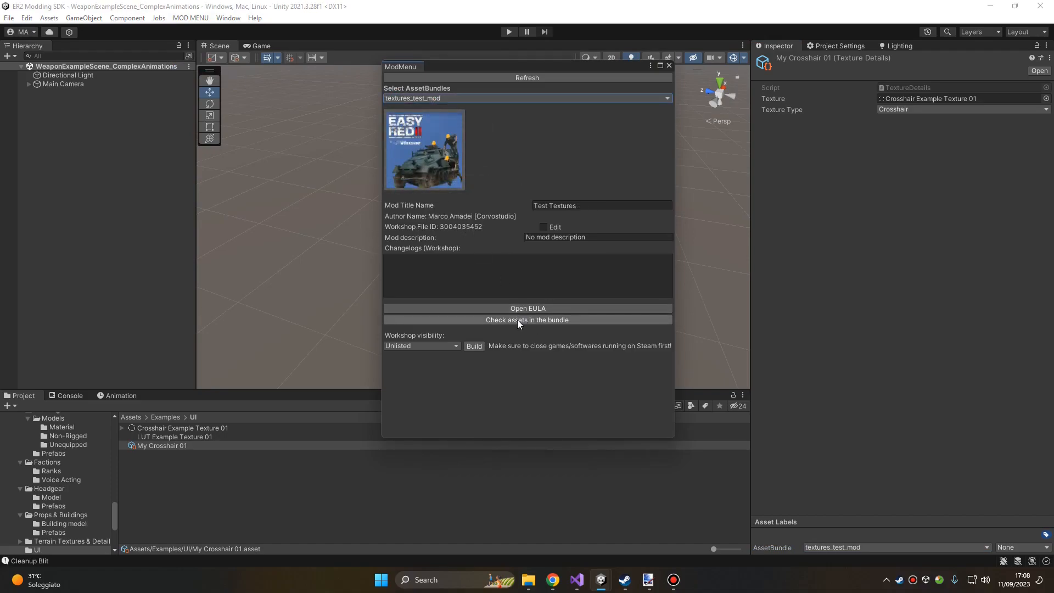
click(527, 319)
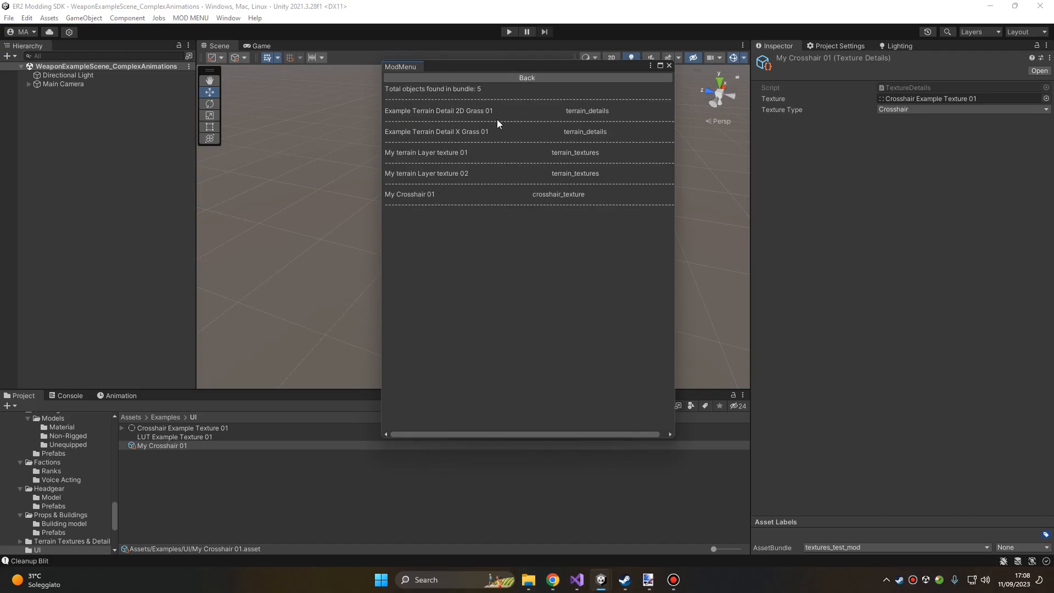
mouse_move(377, 212)
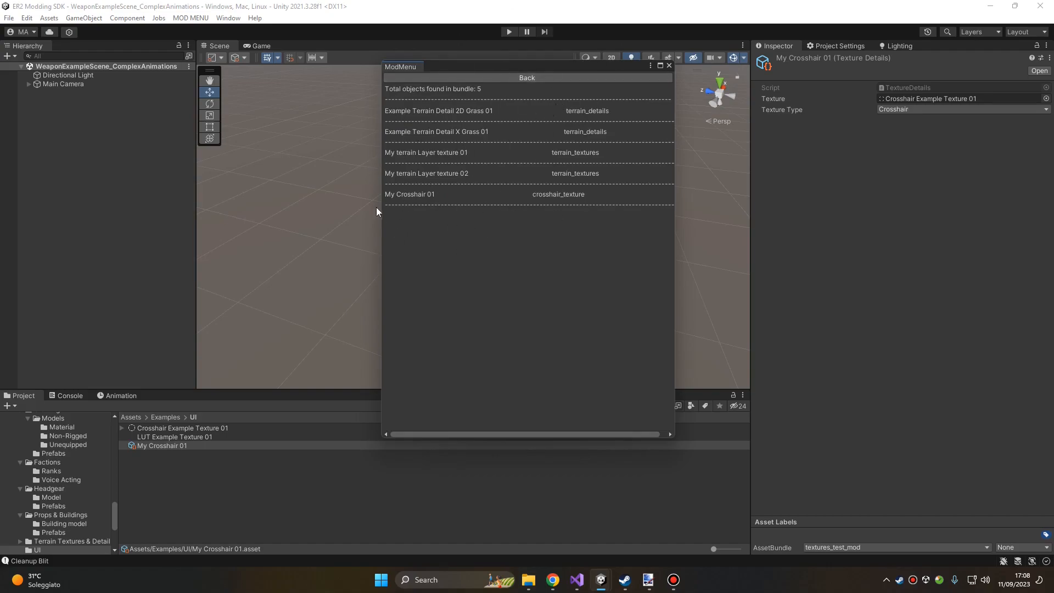
mouse_move(561, 200)
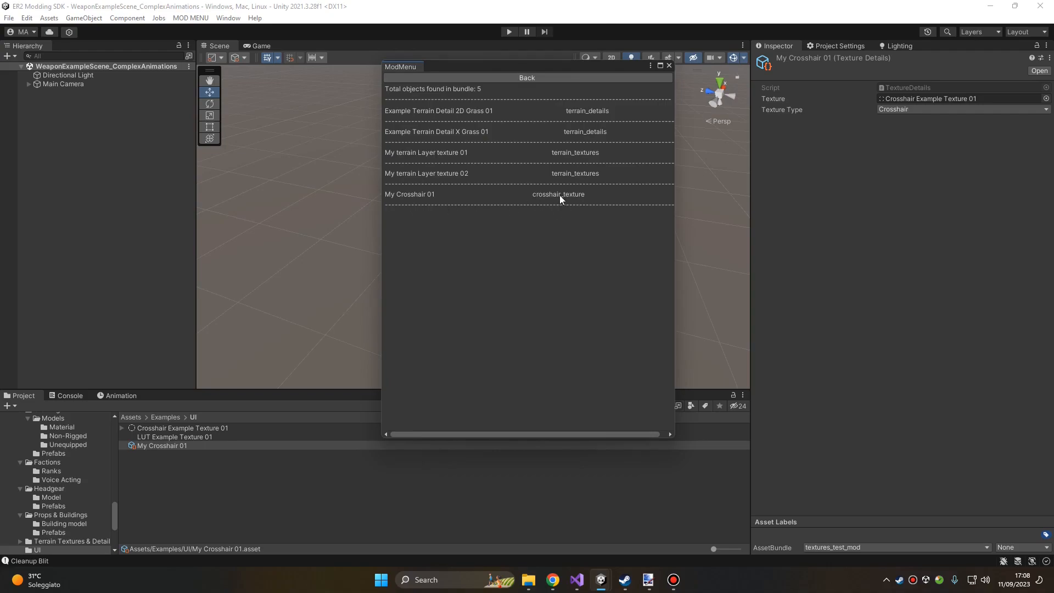
mouse_move(590, 182)
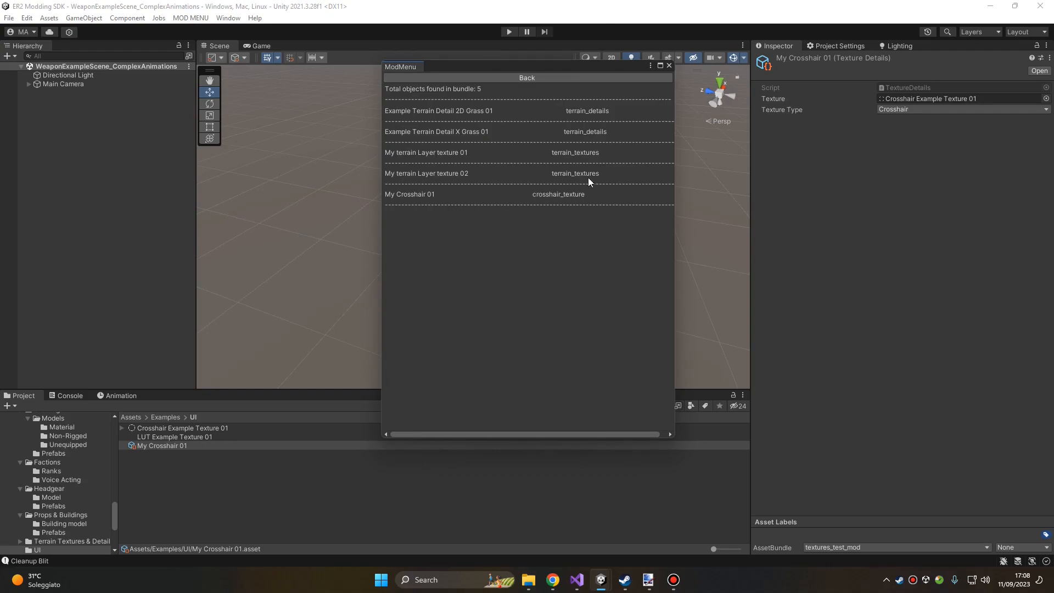
click(526, 77)
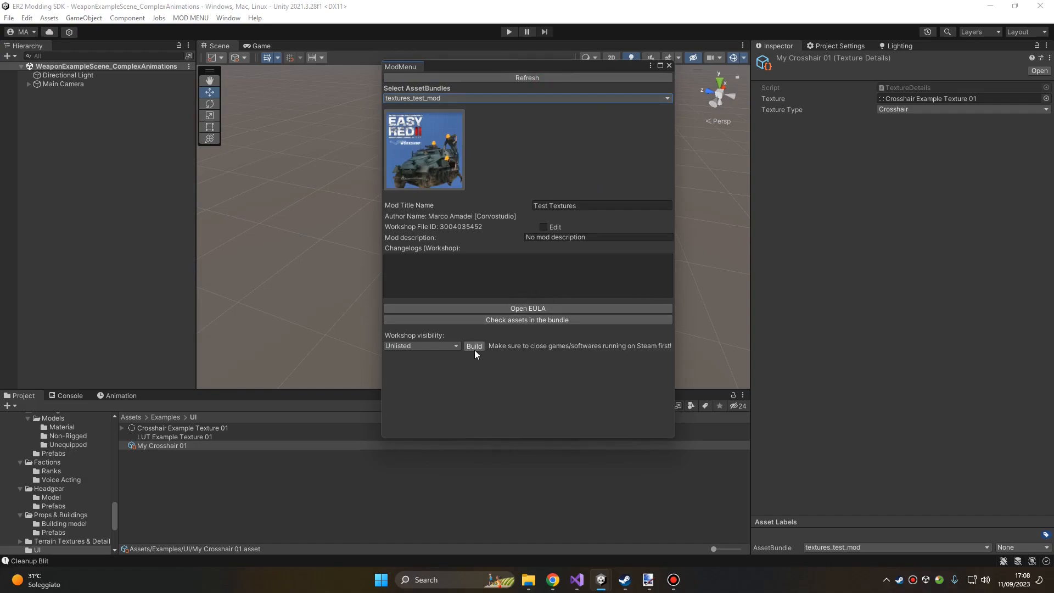
mouse_move(472, 357)
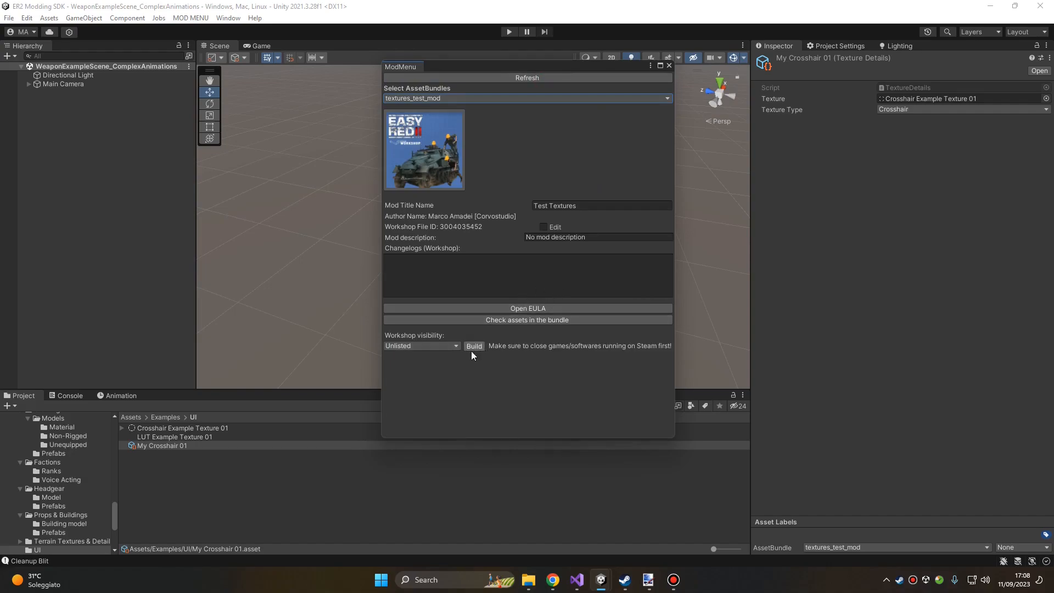
click(420, 345)
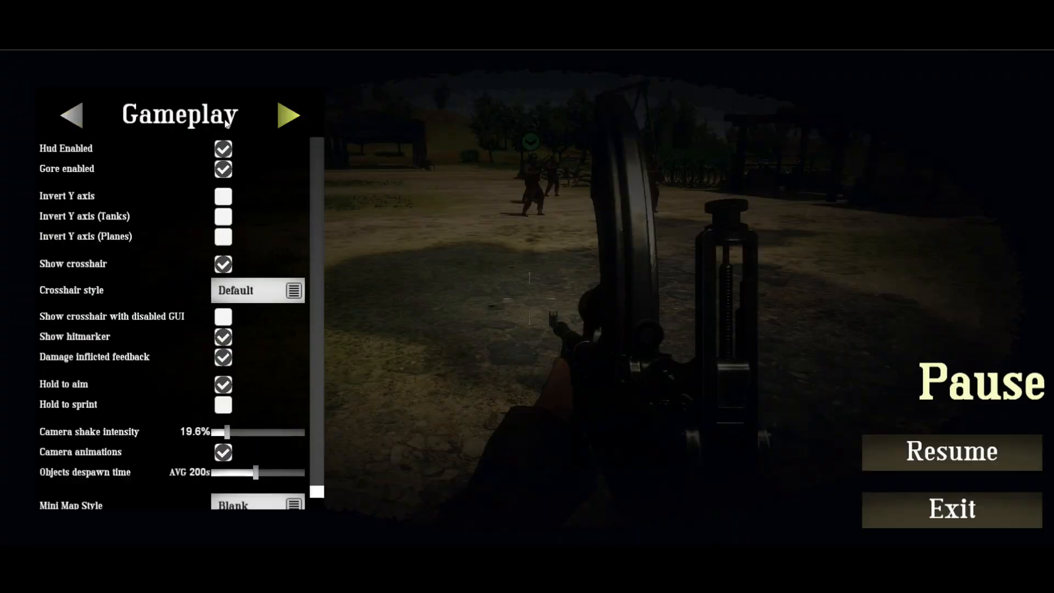
mouse_move(254, 291)
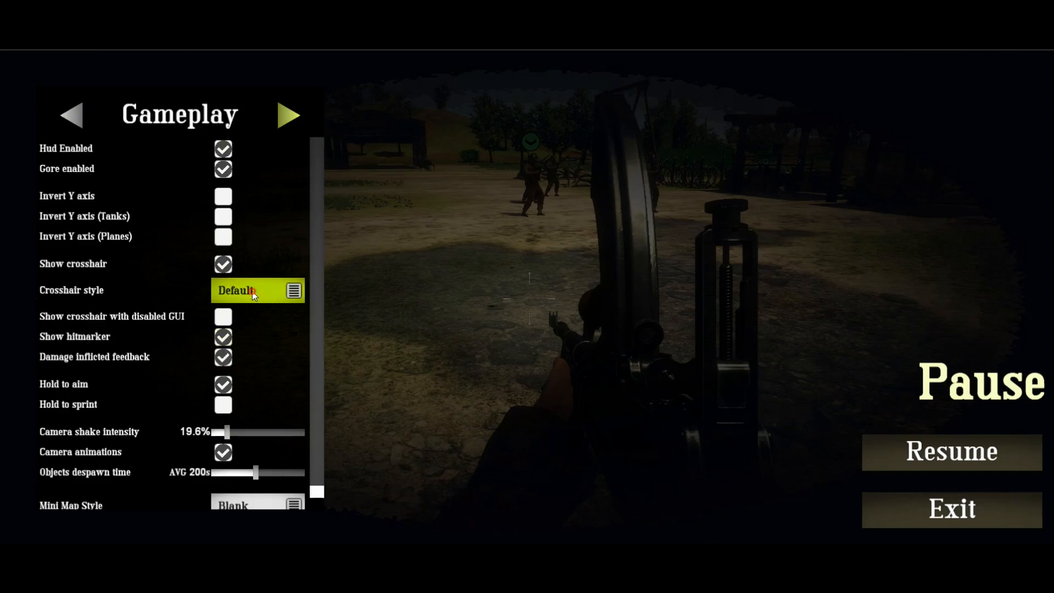
Set the Crosshair style to My Crosshair and resume gameplay
click(257, 289)
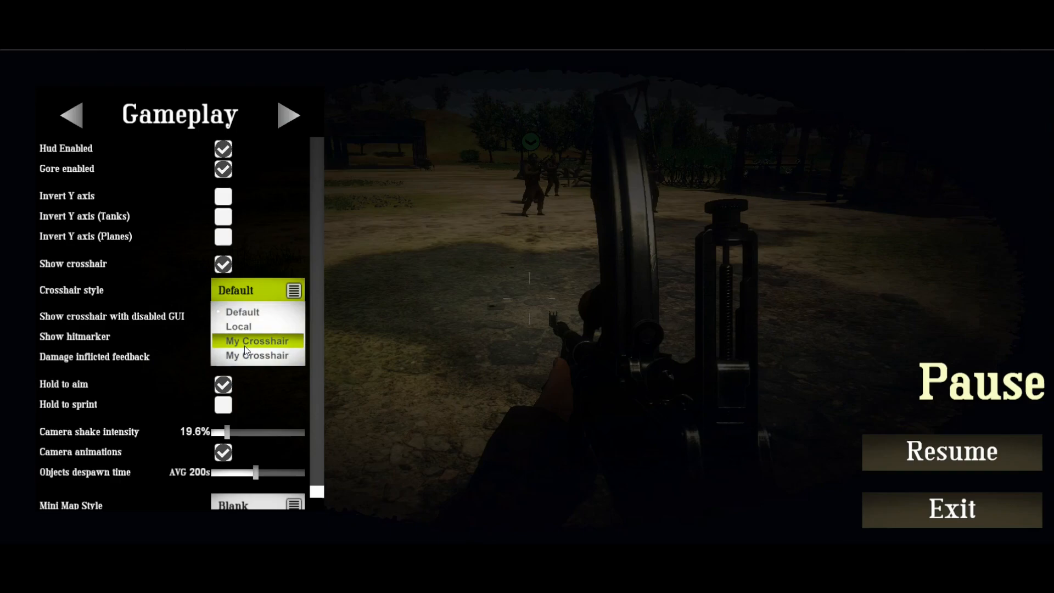
click(257, 340)
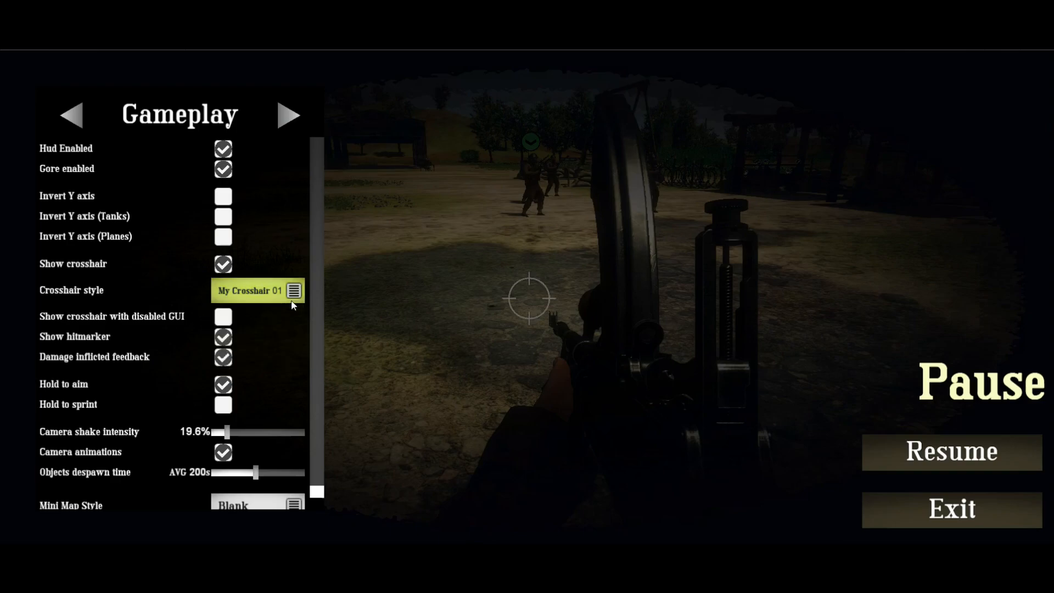
click(950, 452)
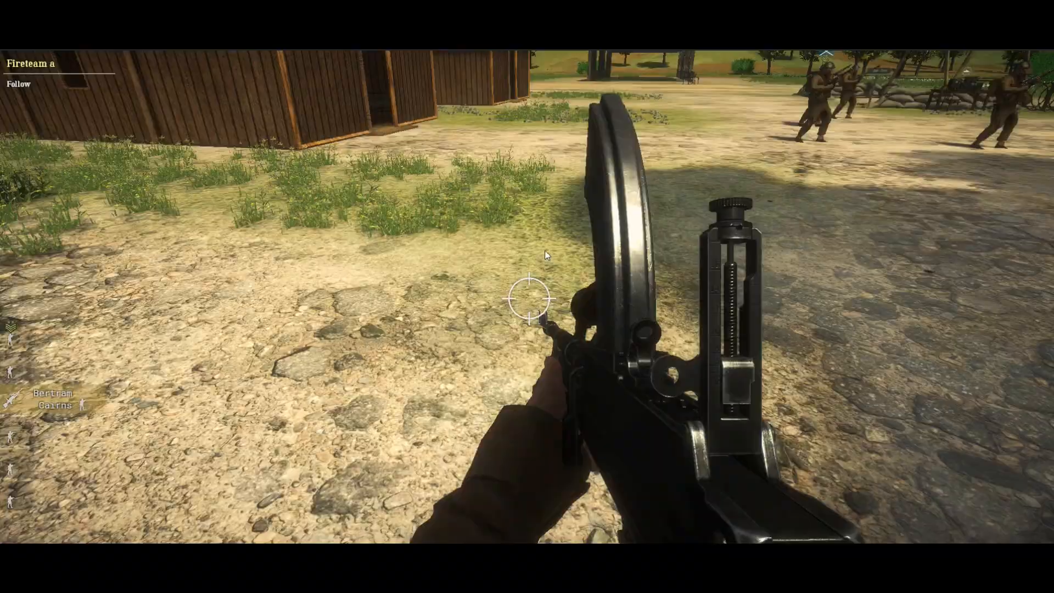